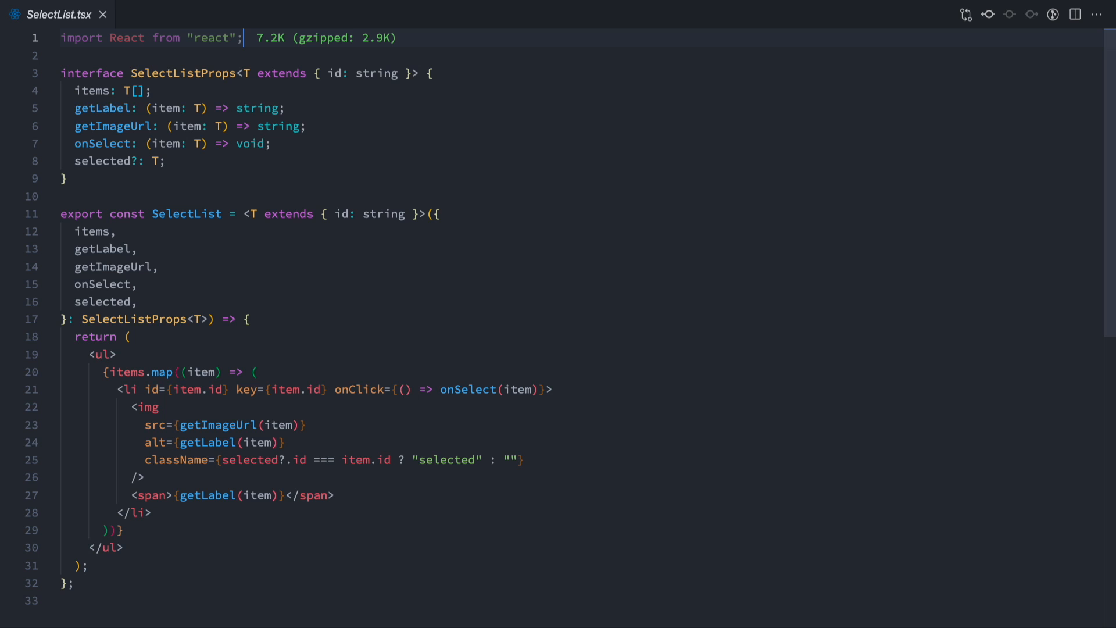
Switch the editor to App.tsx, where SelectList renders bears and kittens.
left_click_drag(243, 227, 421, 227)
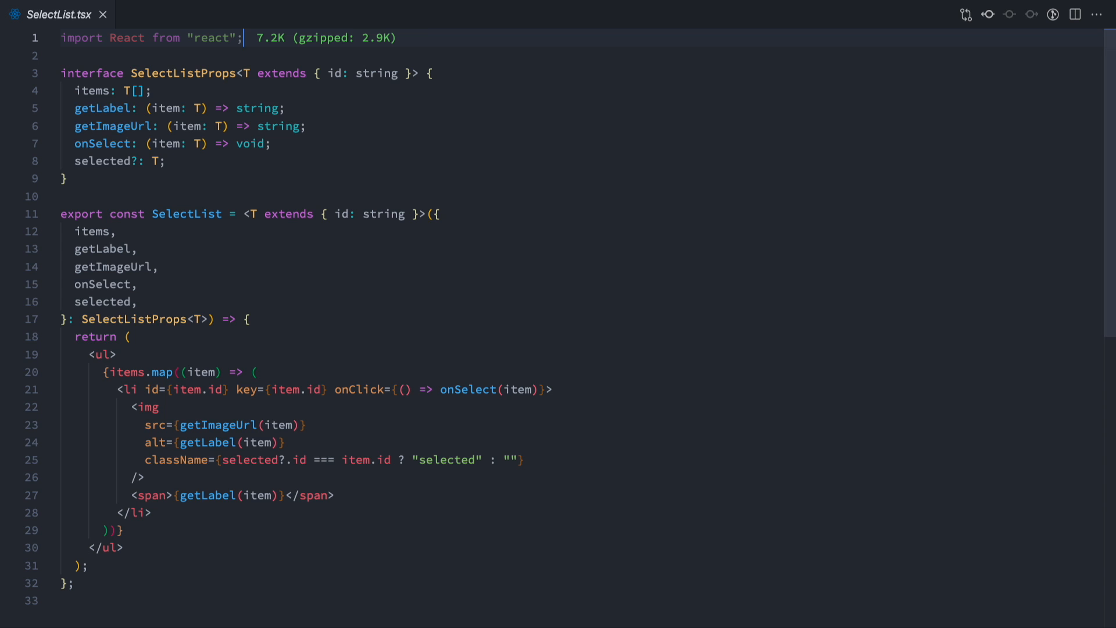
left_click(158, 16)
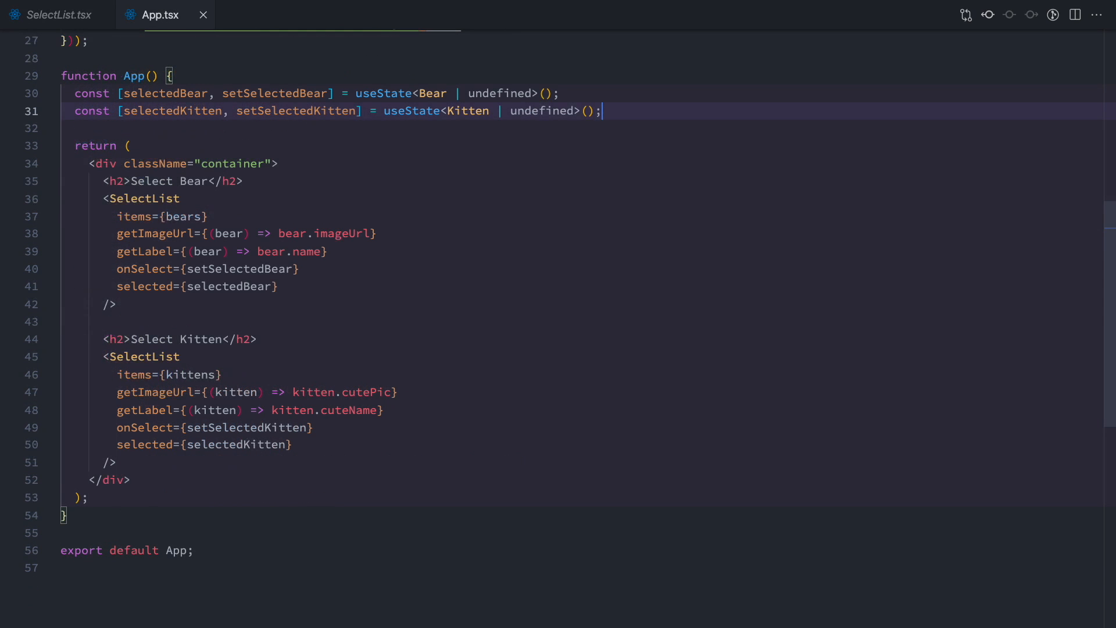